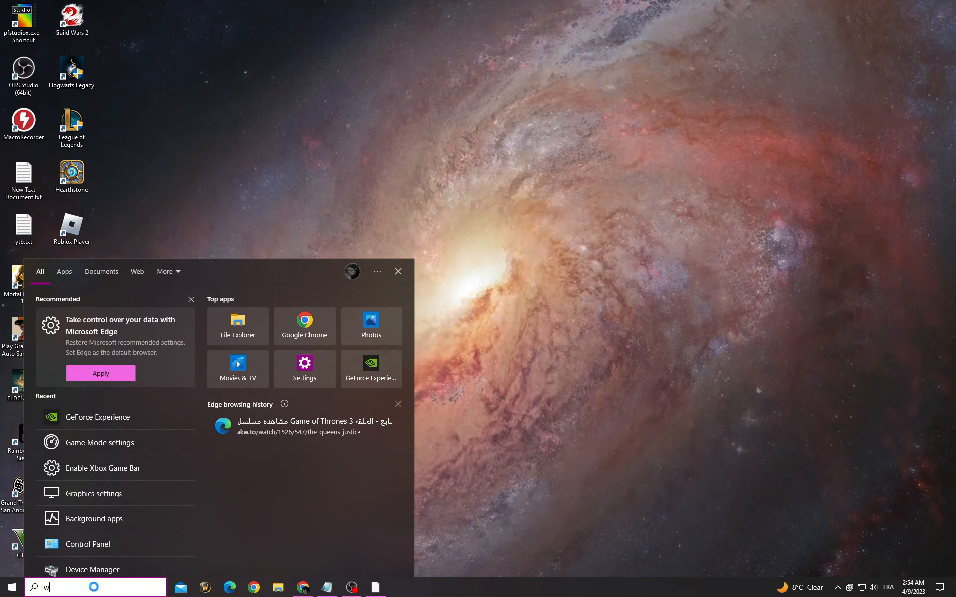
Step: From Settings, go to Update & Security and verify Windows Update reports the system is up to date
left_click(305, 364)
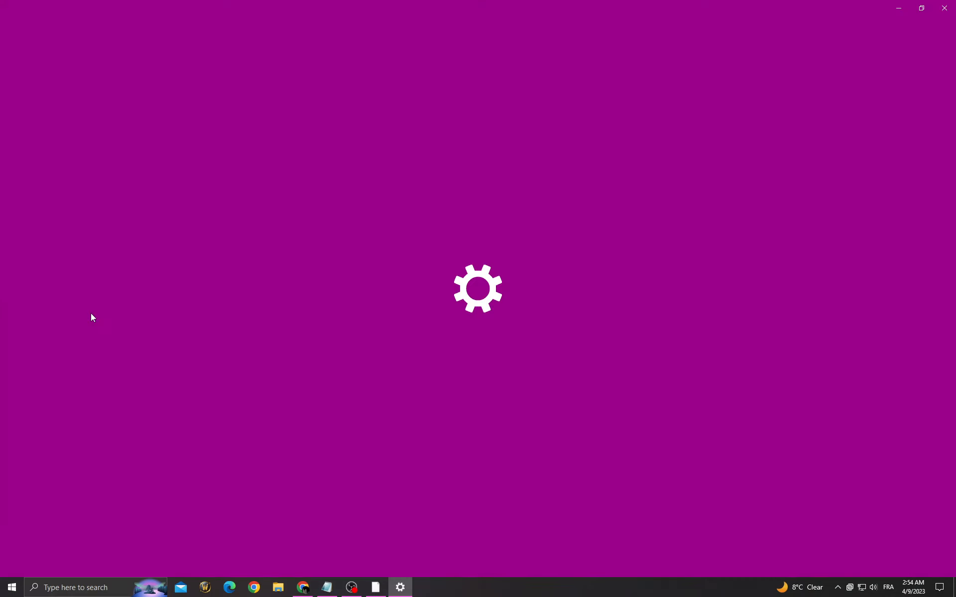
left_click(400, 587)
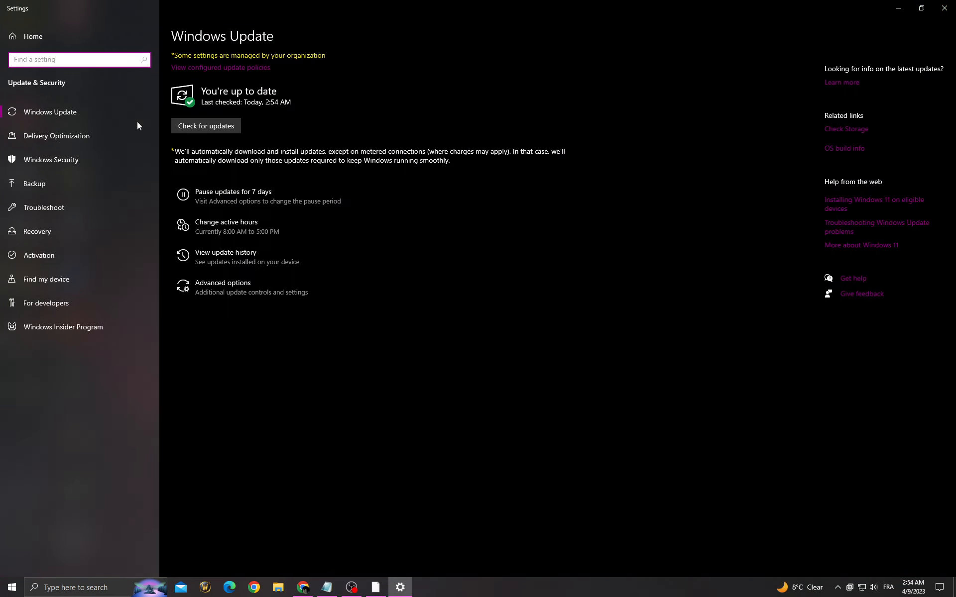
left_click(206, 126)
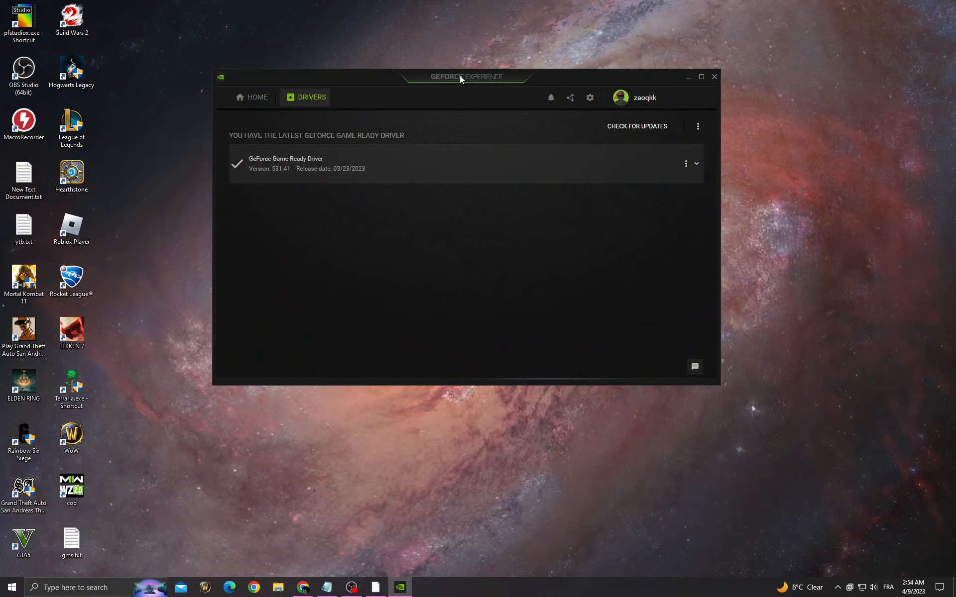
Step: In the Drivers tab, check for updates and confirm Game Ready Driver 531.41 is already installed
left_click(636, 126)
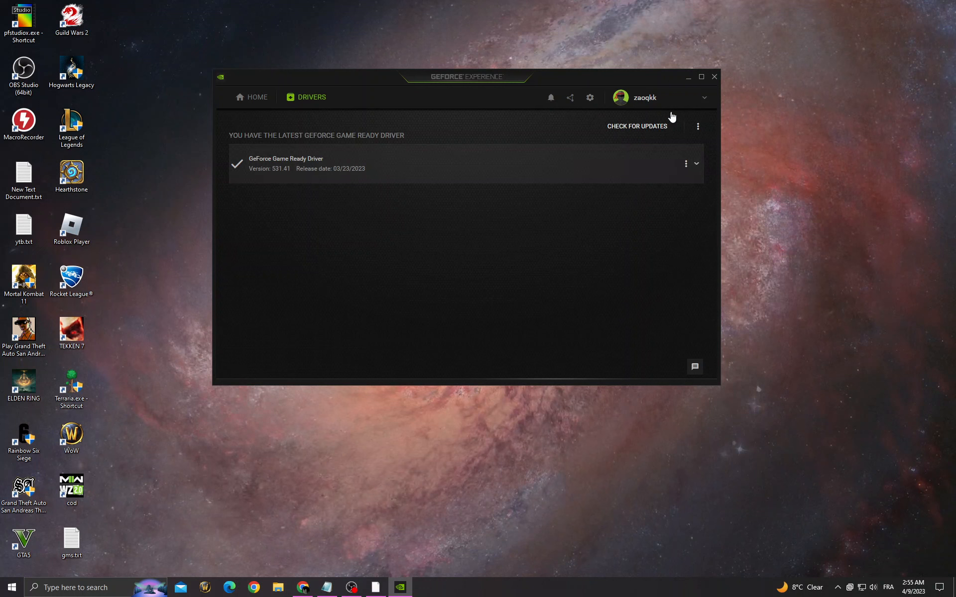
left_click(715, 76)
type("vie")
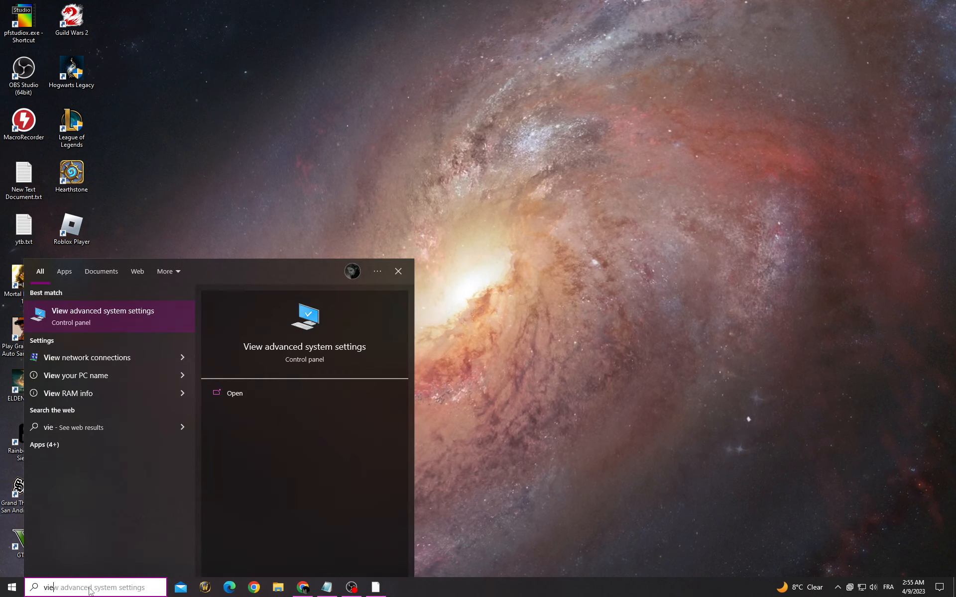
Step: In Advanced system settings, set Performance visual effects to 'Adjust for best performance' and confirm with OK
left_click(102, 315)
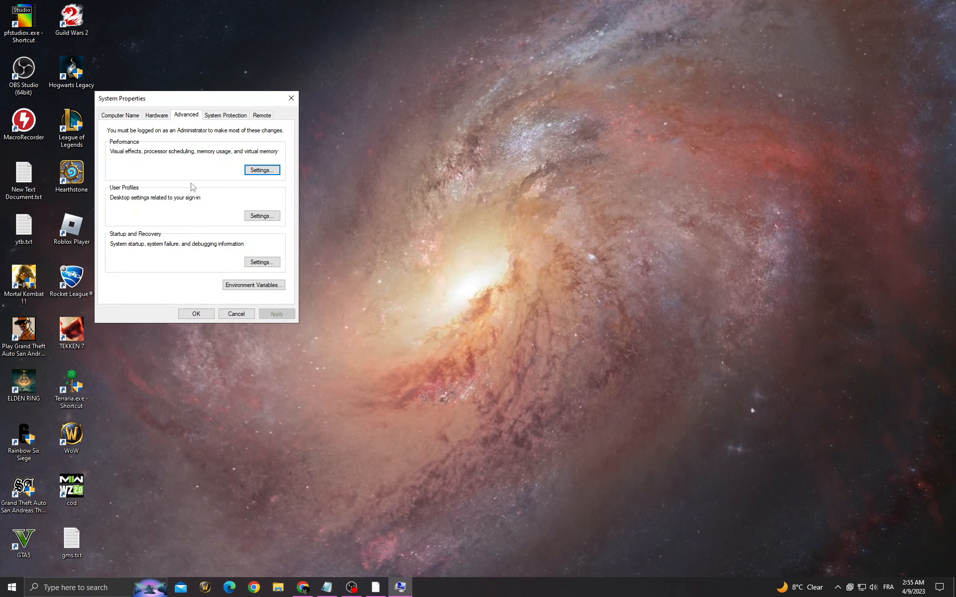
left_click(261, 170)
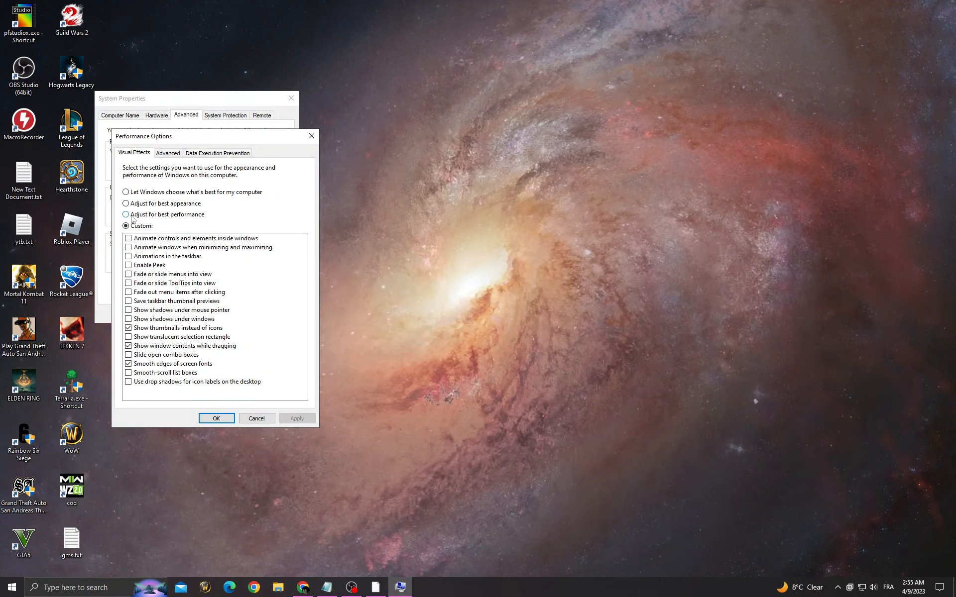
left_click(126, 215)
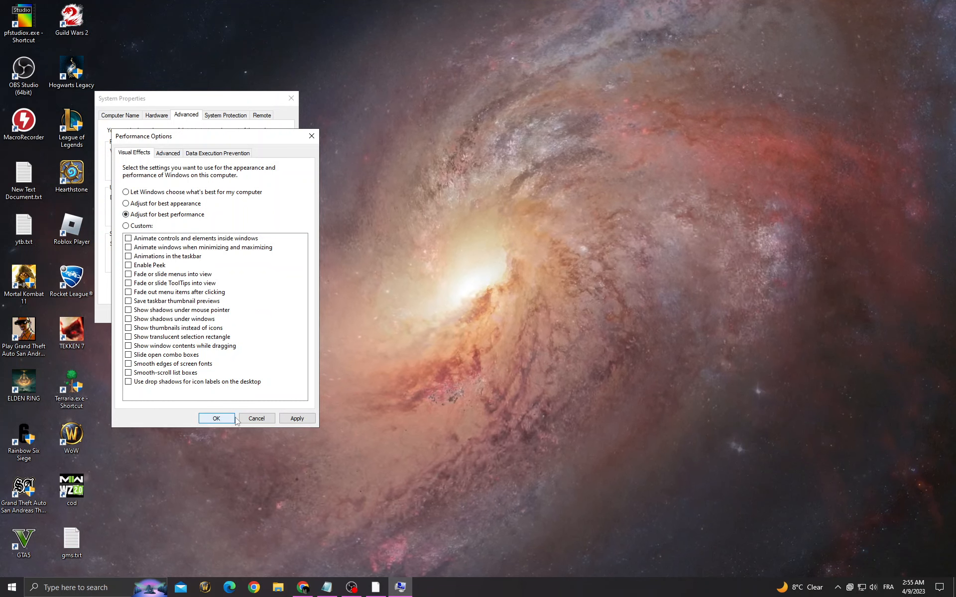
left_click(217, 418)
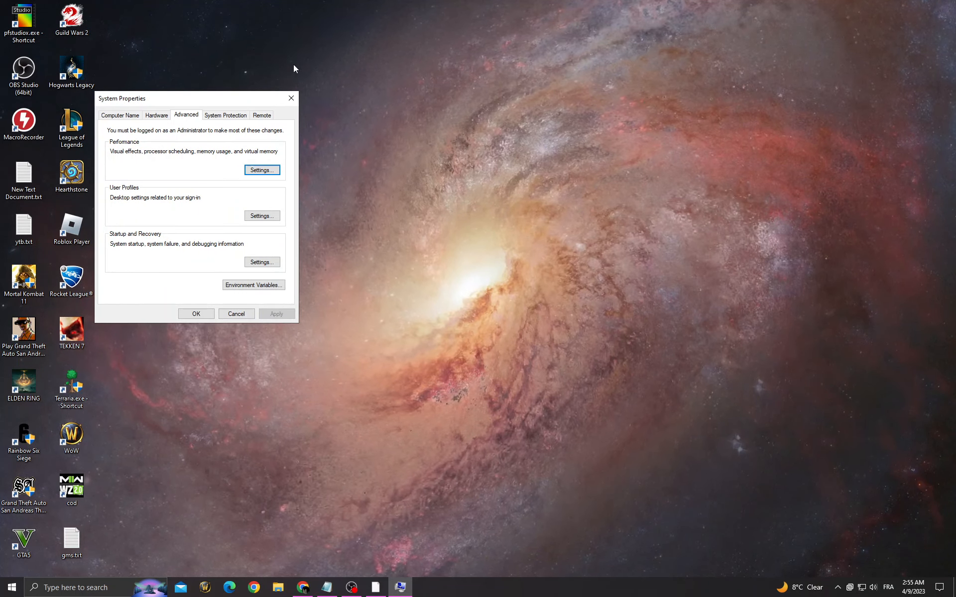